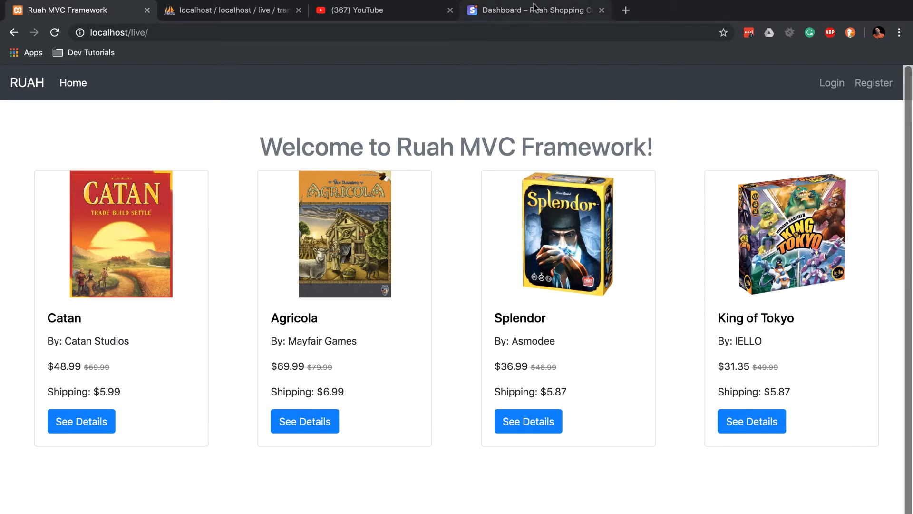
Switch to the Stripe test dashboard showing $0.00 gross volume and no payouts.
{"action": "left_click", "coordinate": [533, 10]}
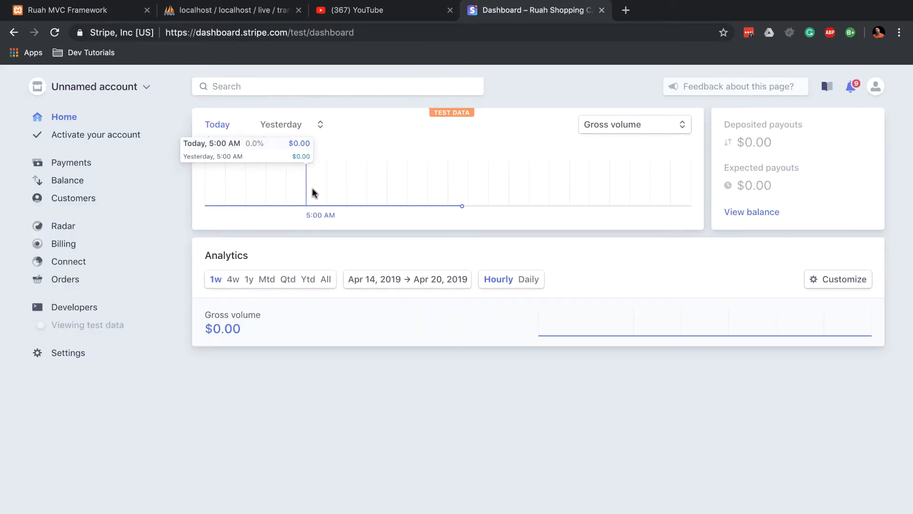
{"action": "mouse_move", "coordinate": [217, 192]}
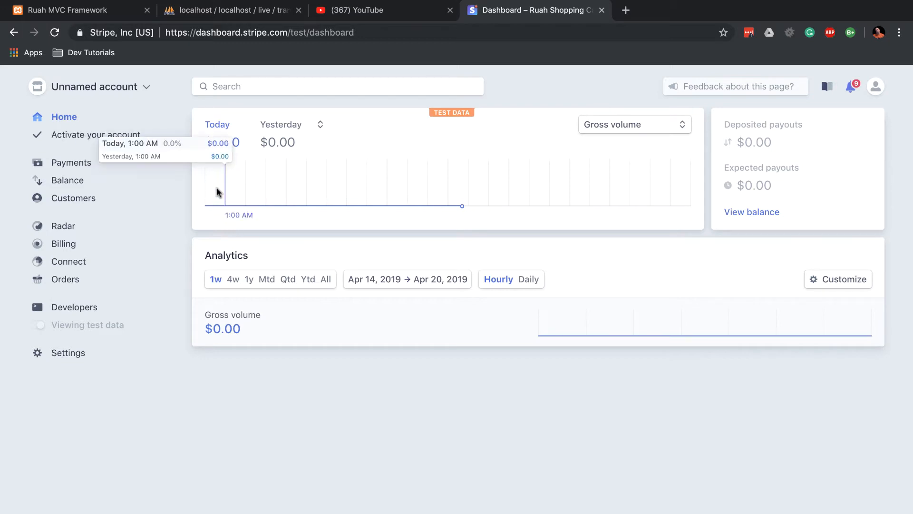
Add Catan to the shopping cart from its product details page.
{"action": "left_click", "coordinate": [76, 10]}
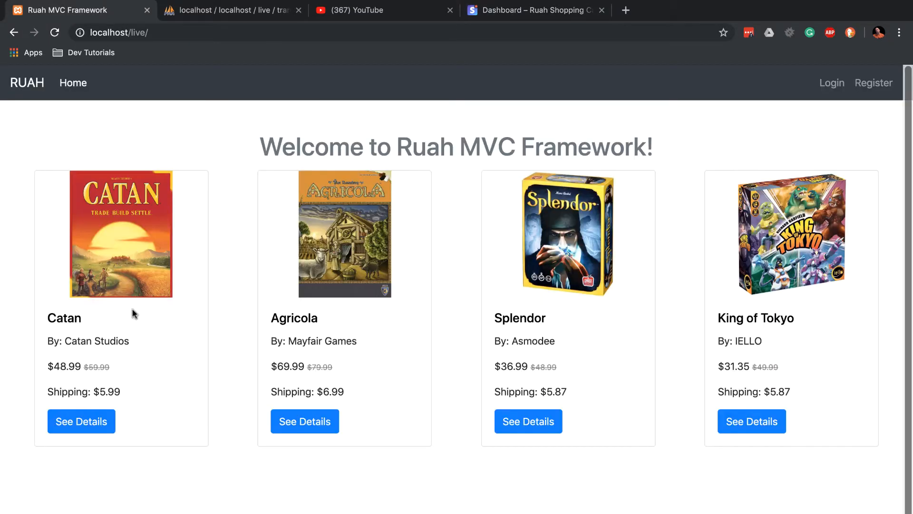
{"action": "left_click", "coordinate": [81, 421]}
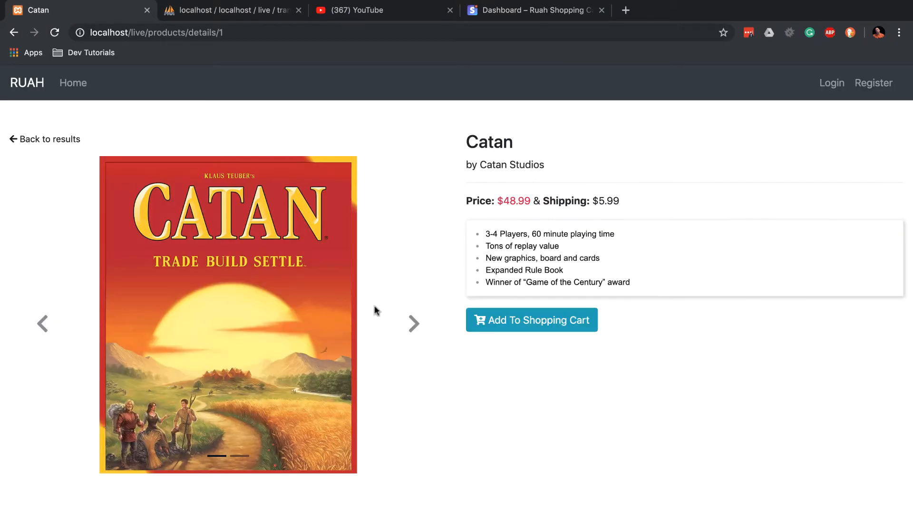
{"action": "left_click", "coordinate": [530, 319]}
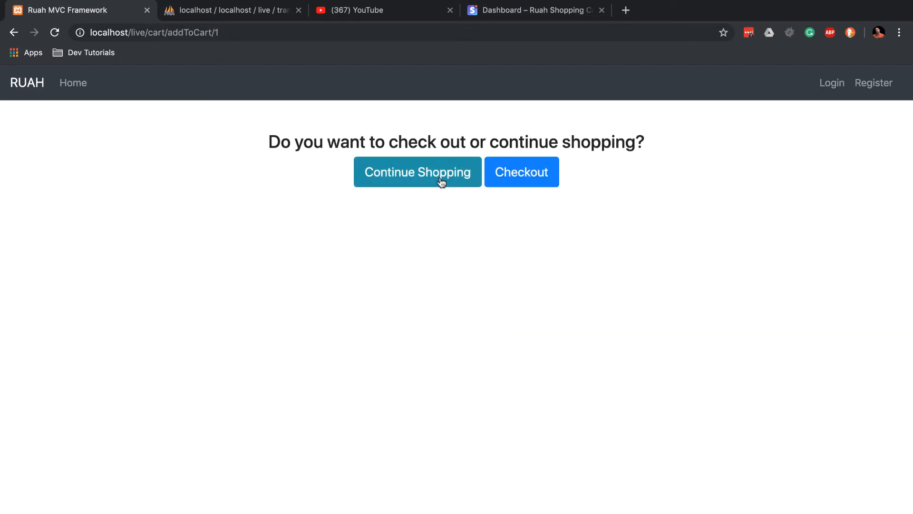
{"action": "left_click", "coordinate": [417, 172]}
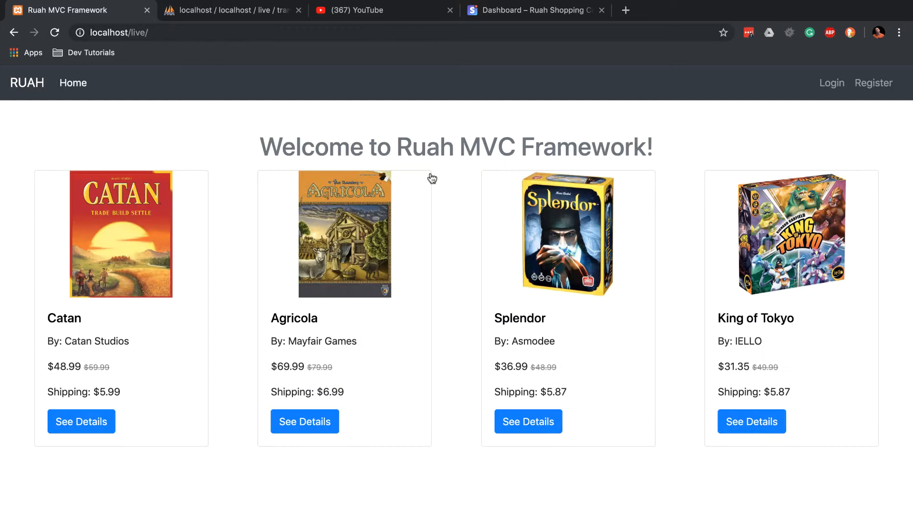
Add Splendor to the cart and raise its quantity to 2, totalling $217.68.
{"action": "left_click", "coordinate": [528, 421]}
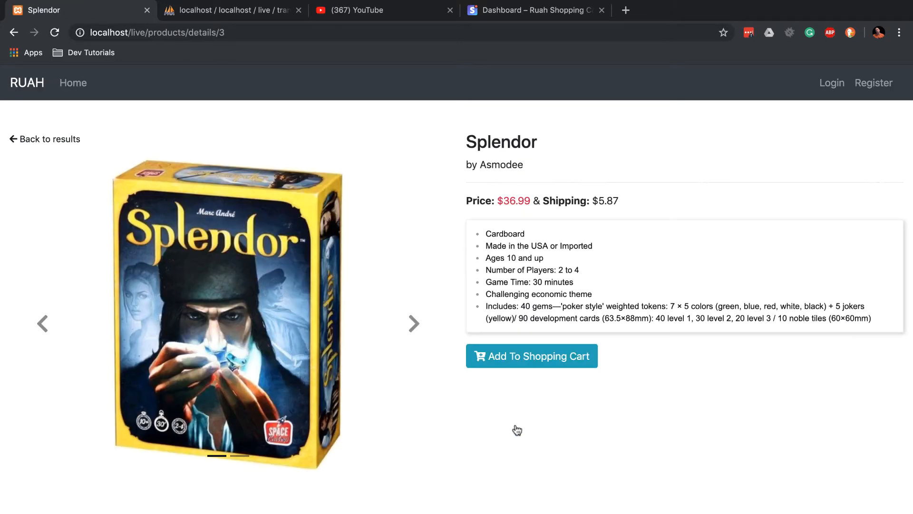
{"action": "left_click", "coordinate": [531, 355]}
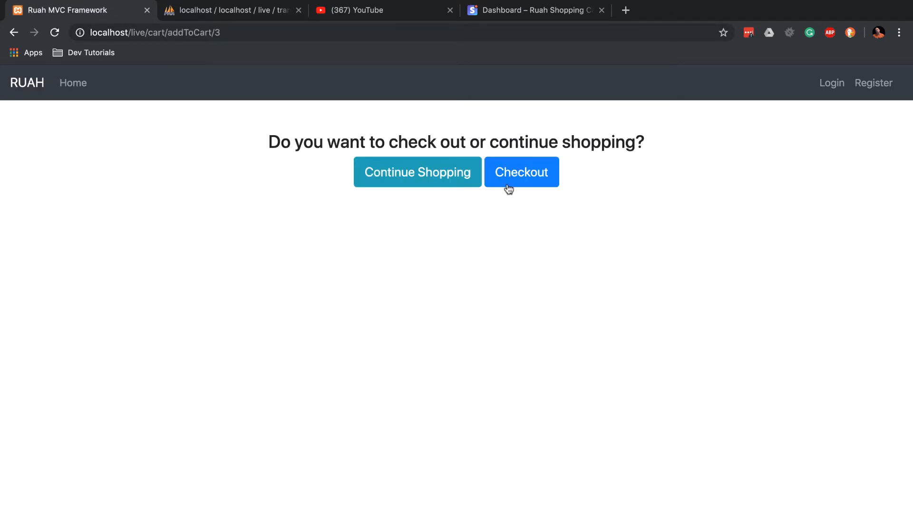
{"action": "left_click", "coordinate": [521, 171]}
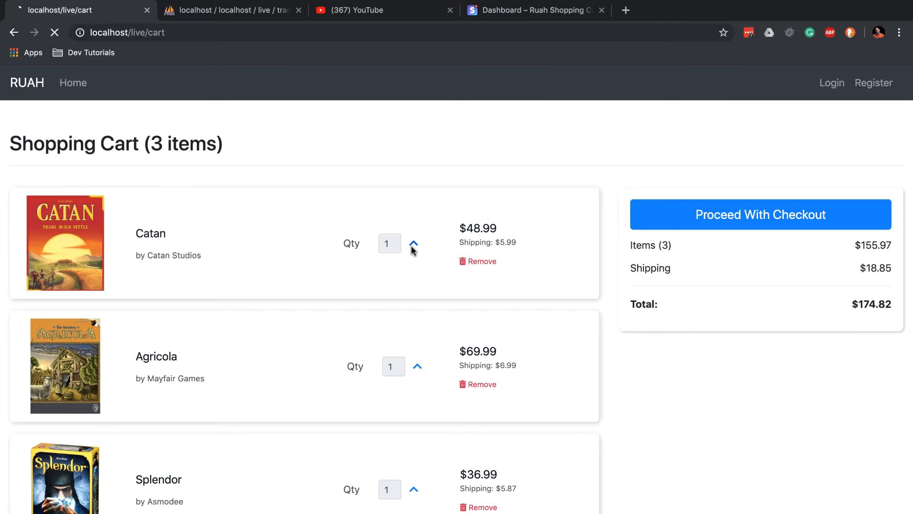
{"action": "left_click", "coordinate": [413, 244]}
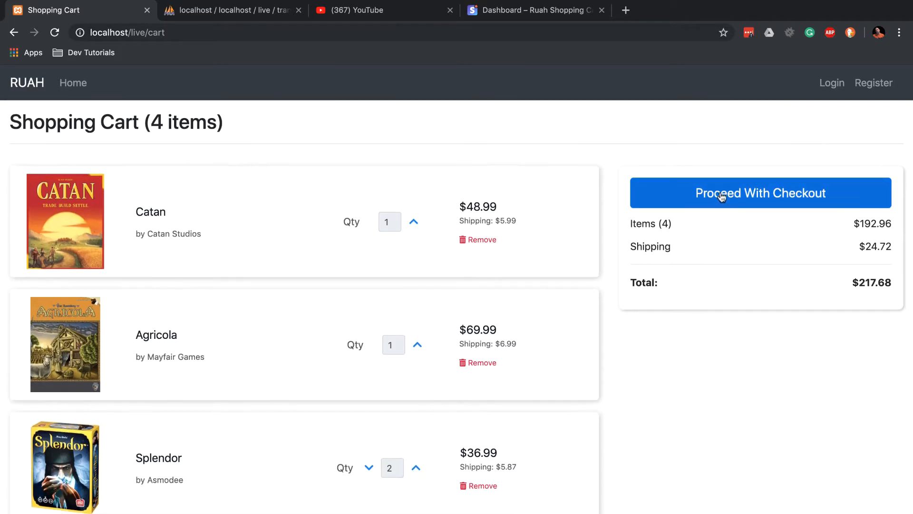
{"action": "left_click", "coordinate": [760, 193]}
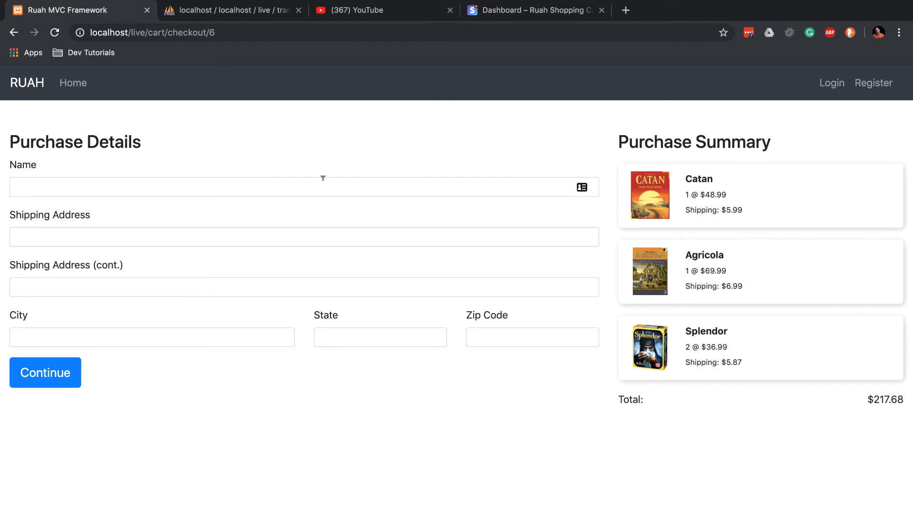
{"action": "mouse_move", "coordinate": [112, 136]}
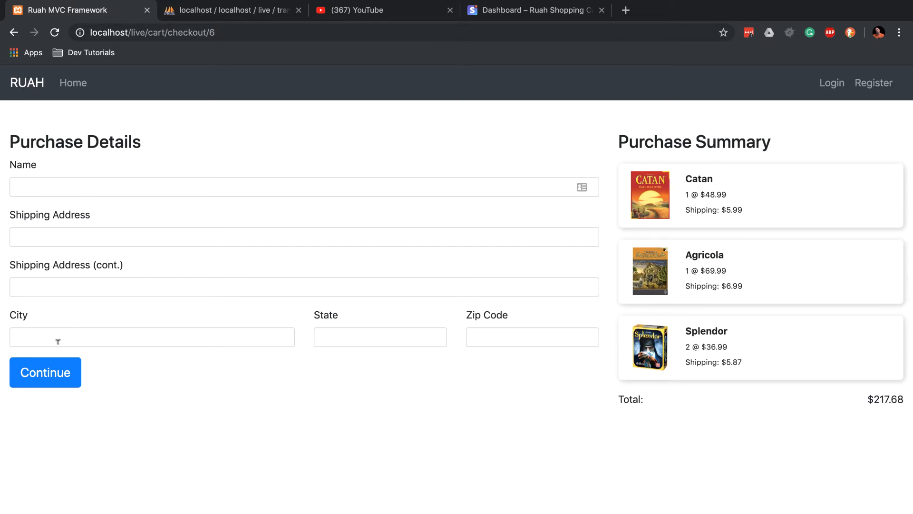
{"action": "left_click", "coordinate": [45, 372]}
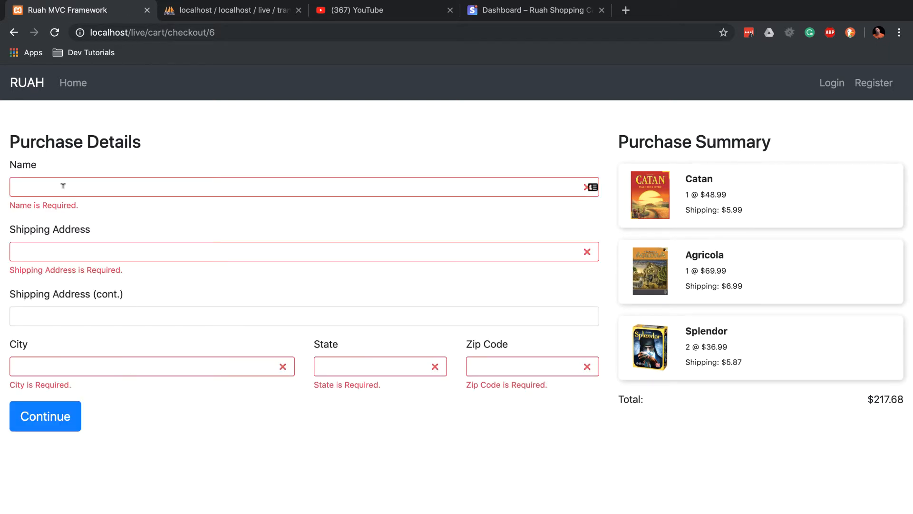
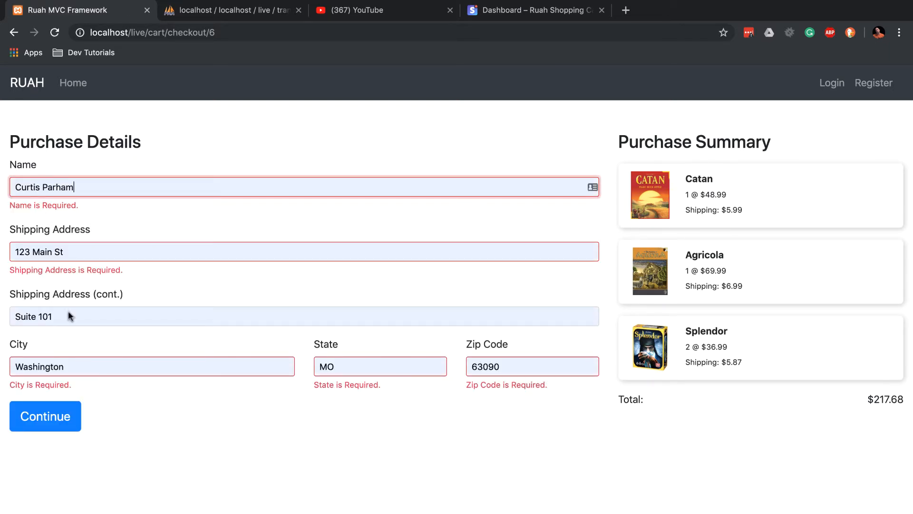
Enter test card 4242, expiry 04/21 and ZIP 63090, then submit the $217.68 payment.
{"action": "left_click", "coordinate": [45, 416]}
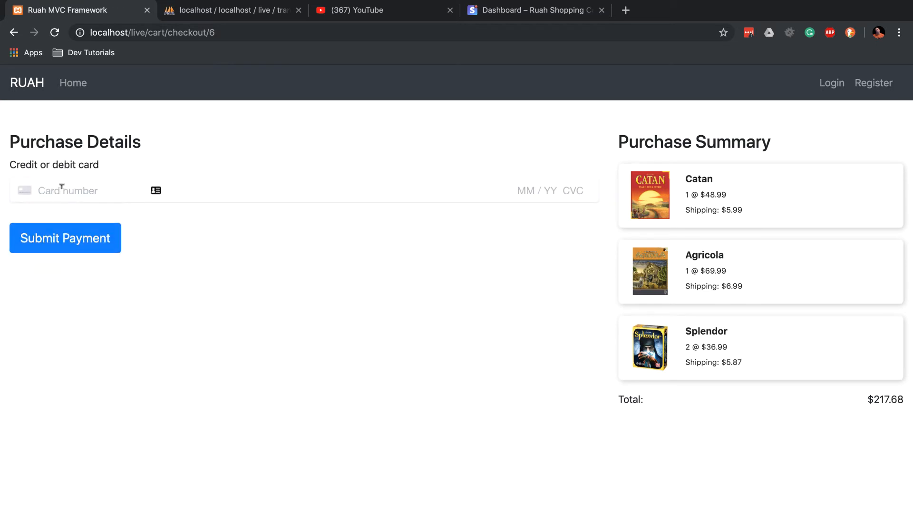
{"action": "type", "text": "4242 4242 4242 42"}
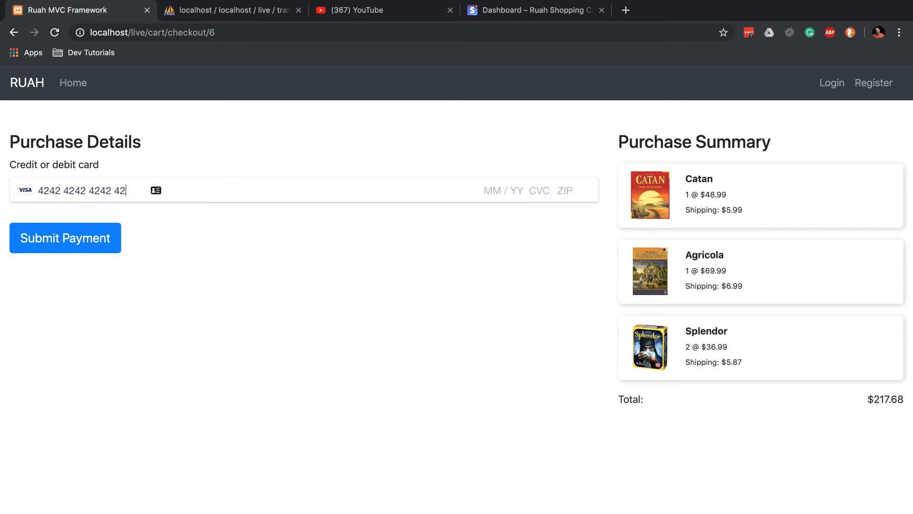
{"action": "type", "text": "04 /"}
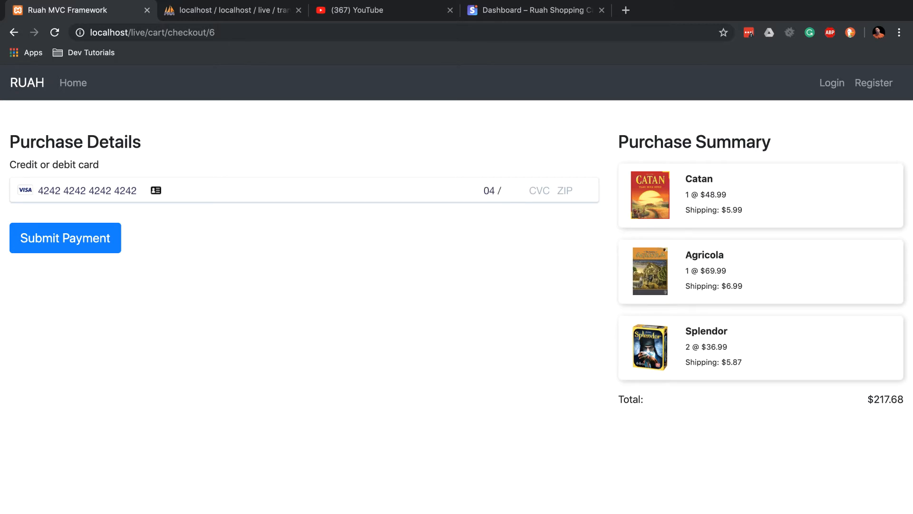
{"action": "type", "text": "21 123 6"}
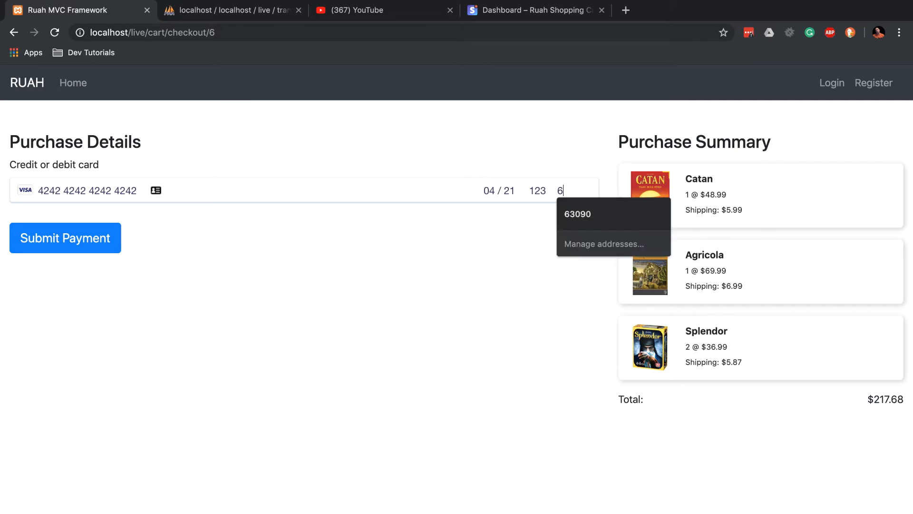
{"action": "type", "text": "3090"}
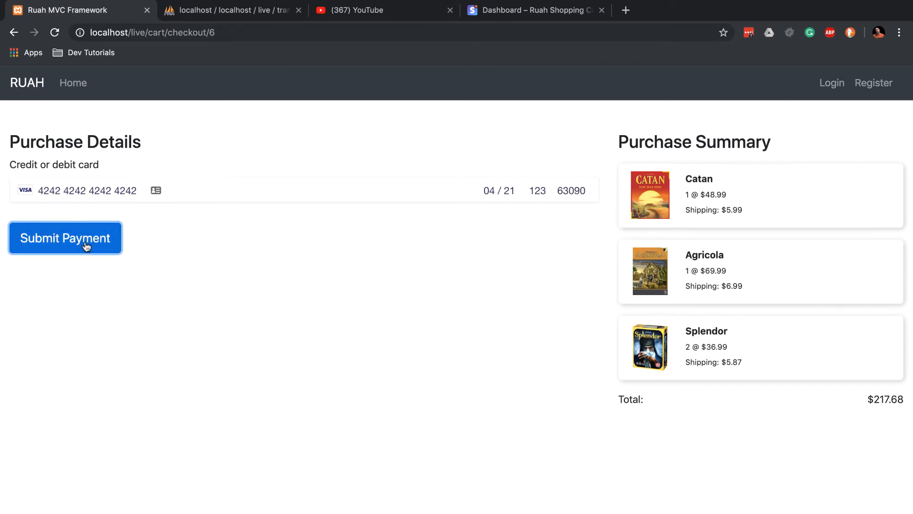
{"action": "left_click", "coordinate": [64, 238]}
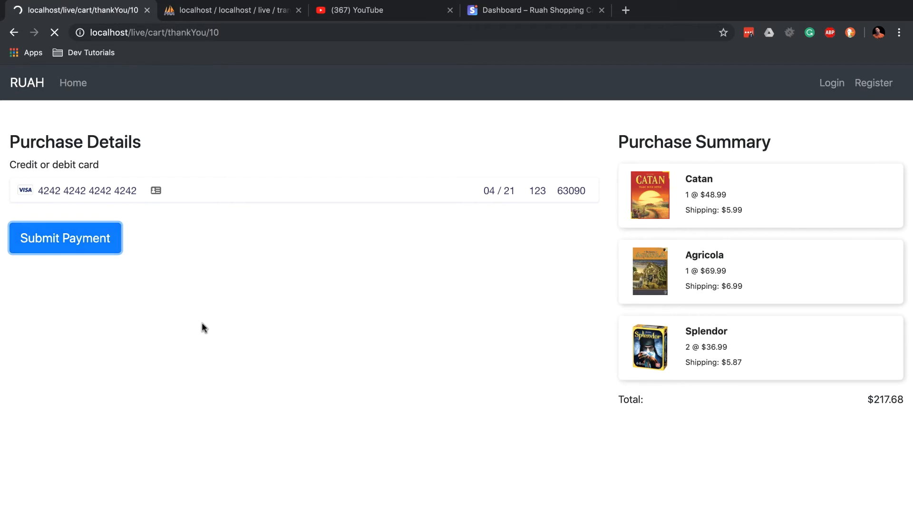
Confirm the $217.68 purchase on the Thank You page and continue to the home page.
{"action": "left_click", "coordinate": [65, 238]}
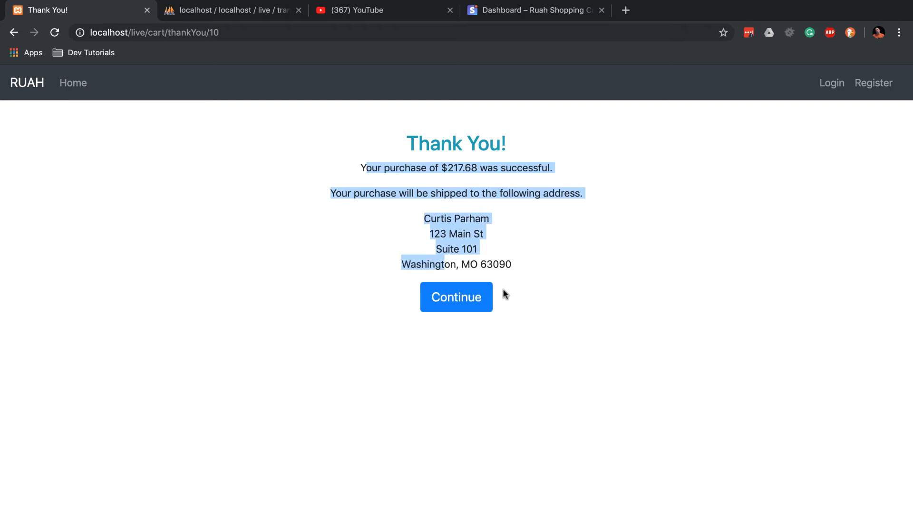
{"action": "left_click", "coordinate": [456, 297]}
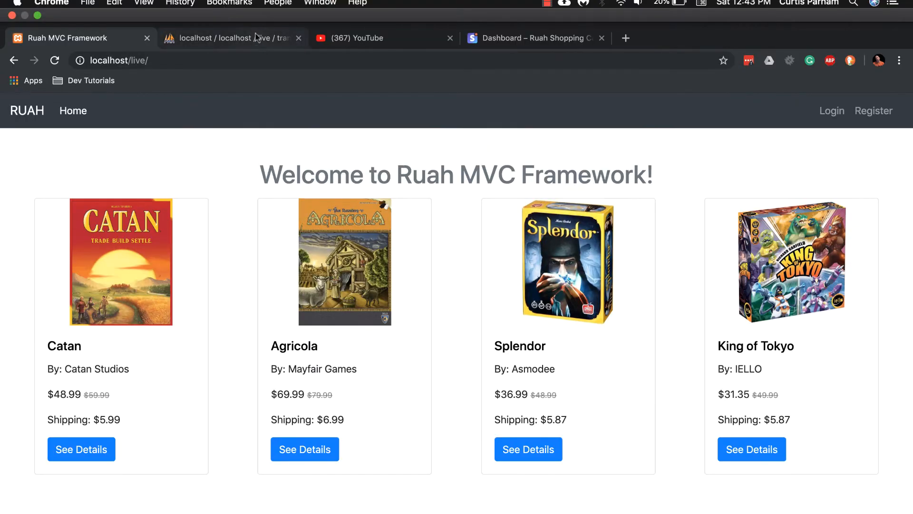
{"action": "left_click", "coordinate": [533, 39]}
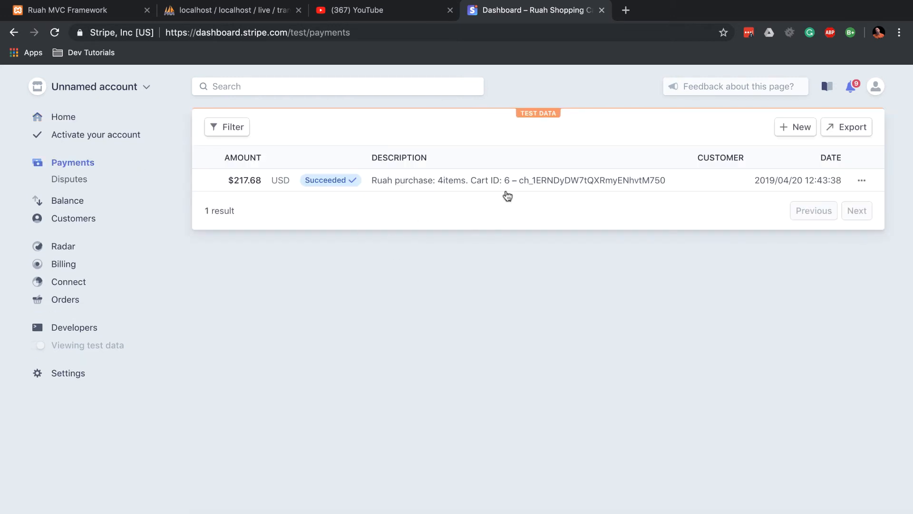
View the $217.68 payment details: succeeded timeline, $6.61 fee, $211.07 net, session info.
{"action": "left_click", "coordinate": [862, 180]}
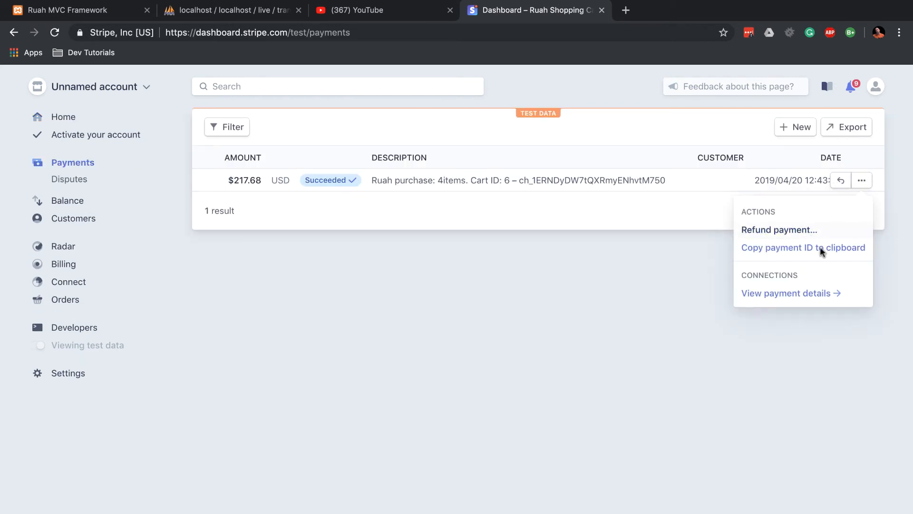
{"action": "left_click", "coordinate": [786, 293]}
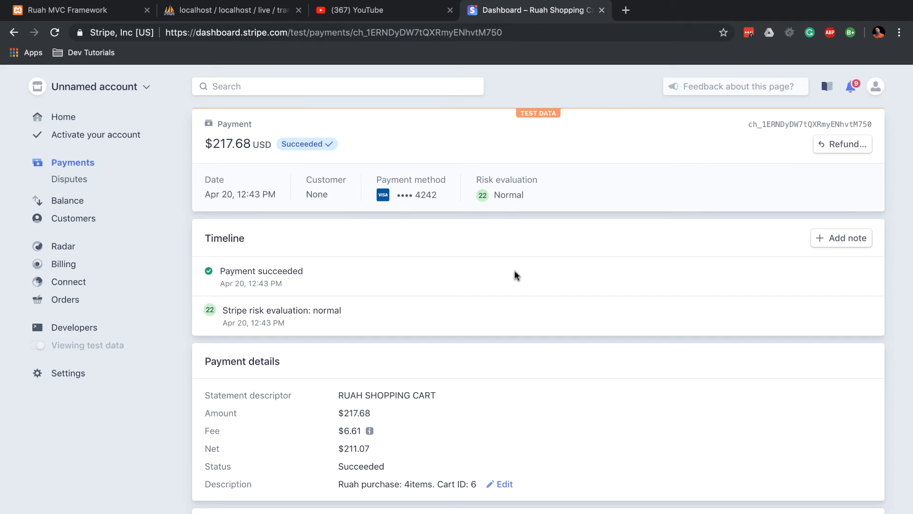
{"action": "scroll", "scroll_direction": "down", "scroll_amount": 3}
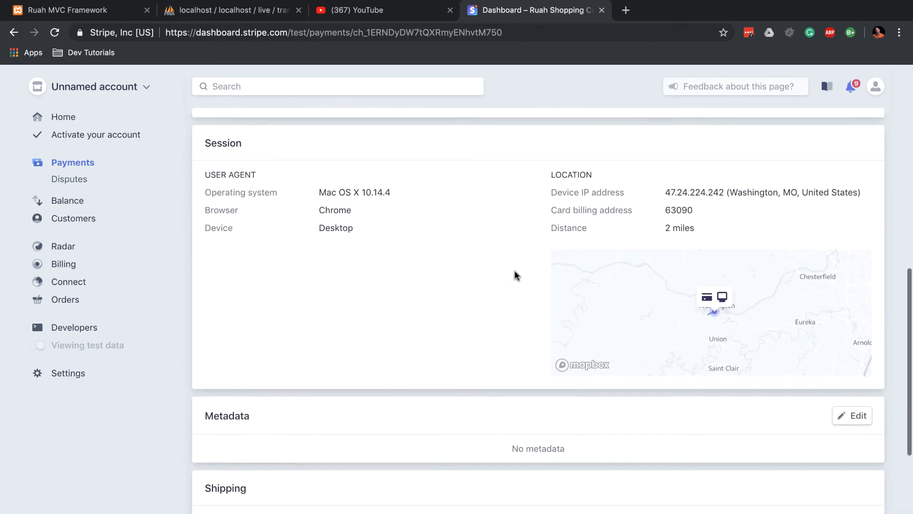
{"action": "scroll", "scroll_direction": "up", "scroll_amount": 3}
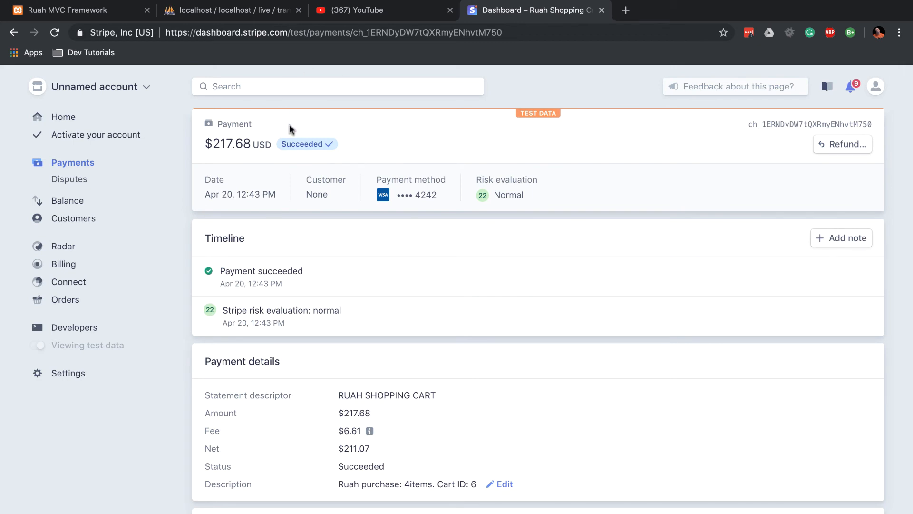
{"action": "mouse_move", "coordinate": [238, 44]}
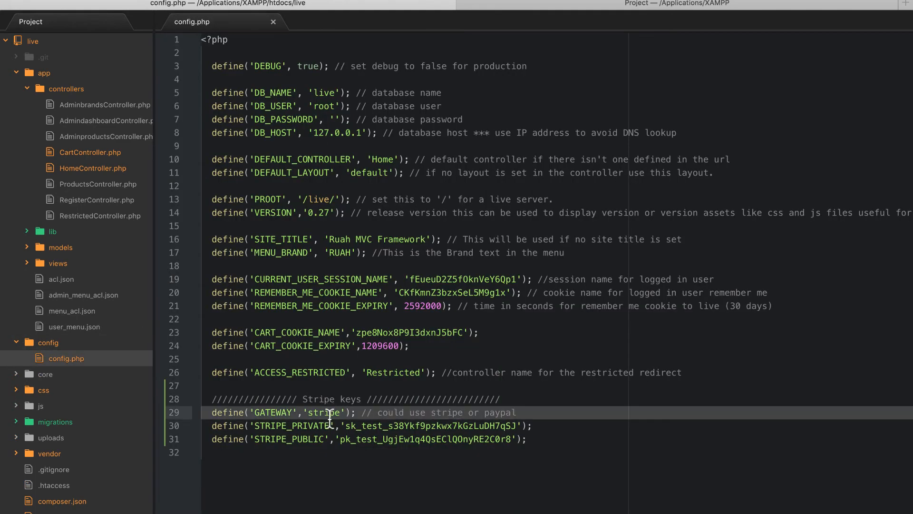
Highlight the 'stripe' GATEWAY value in config.php, close the file, and collapse the app folder.
{"action": "double_click", "coordinate": [325, 413]}
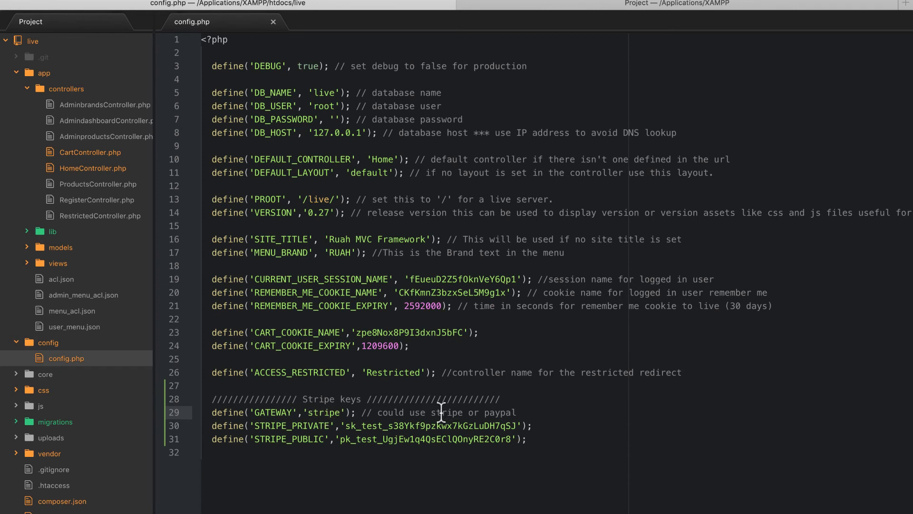
{"action": "double_click", "coordinate": [323, 412]}
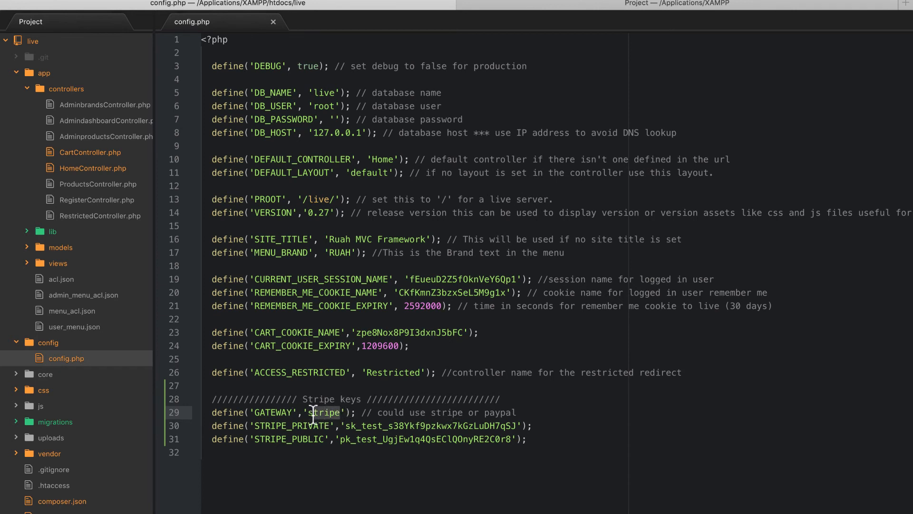
{"action": "double_click", "coordinate": [325, 412]}
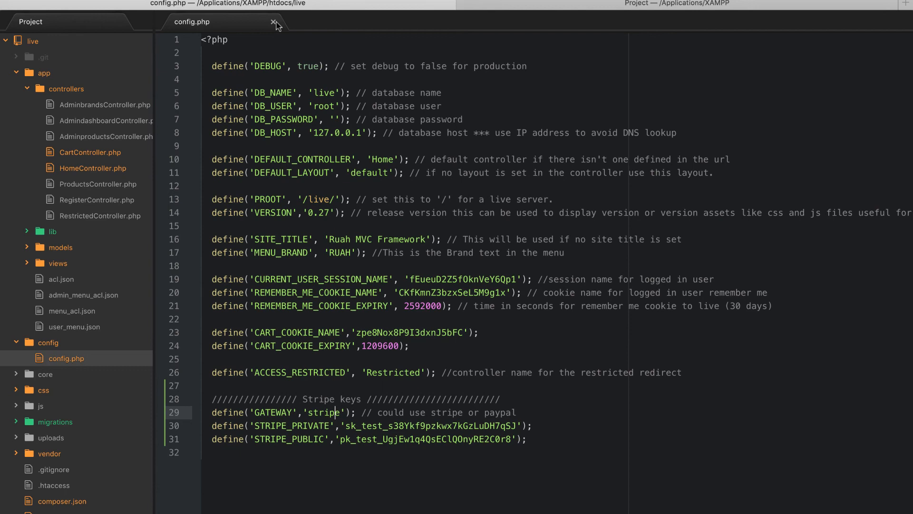
{"action": "left_click", "coordinate": [258, 22]}
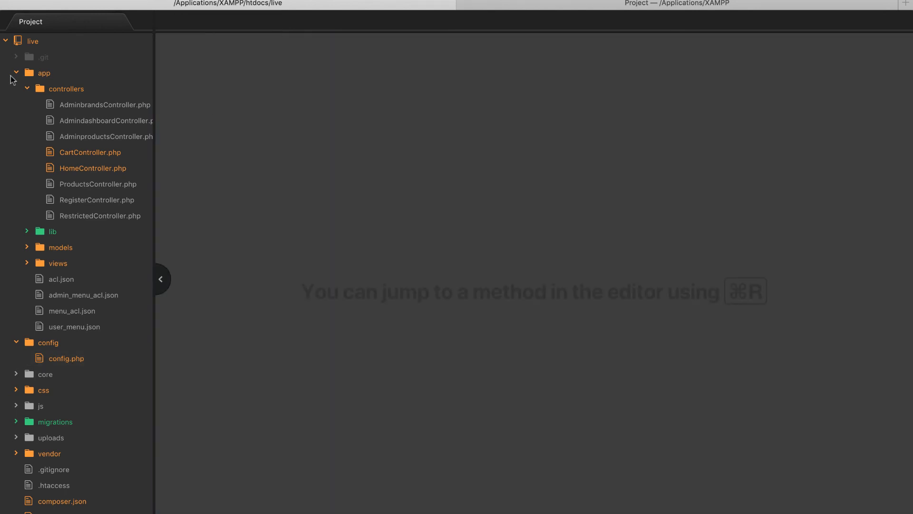
{"action": "left_click", "coordinate": [15, 73]}
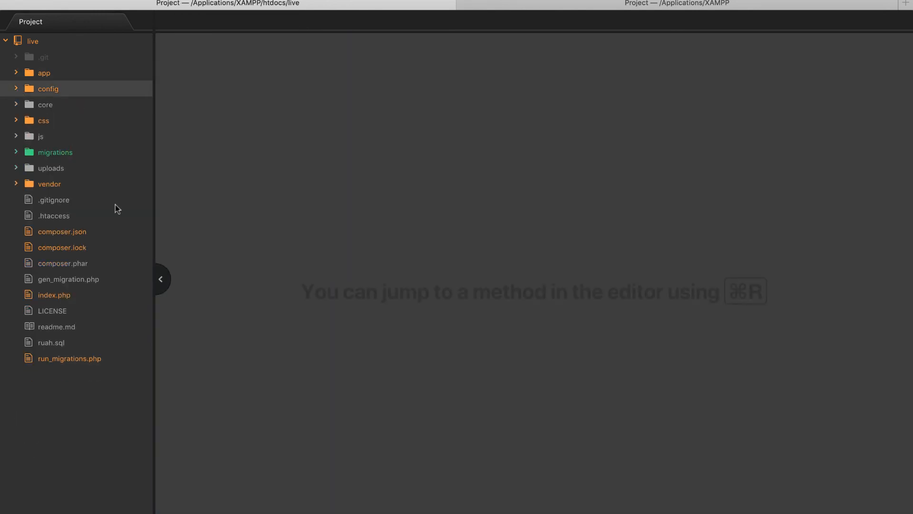